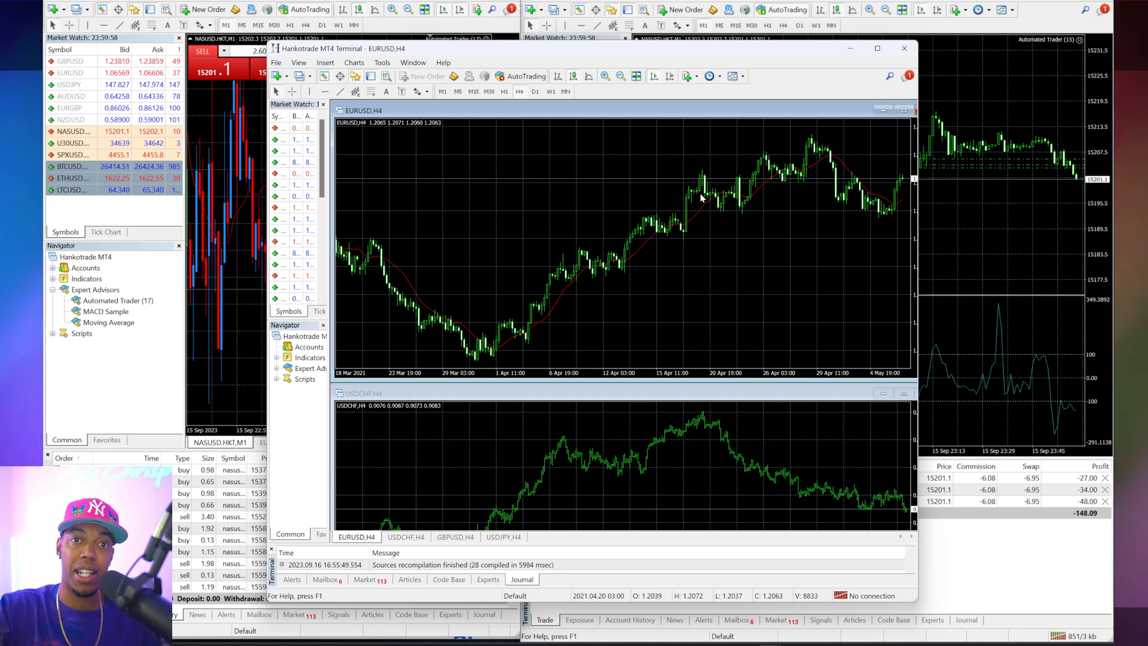
mouse_move(717, 220)
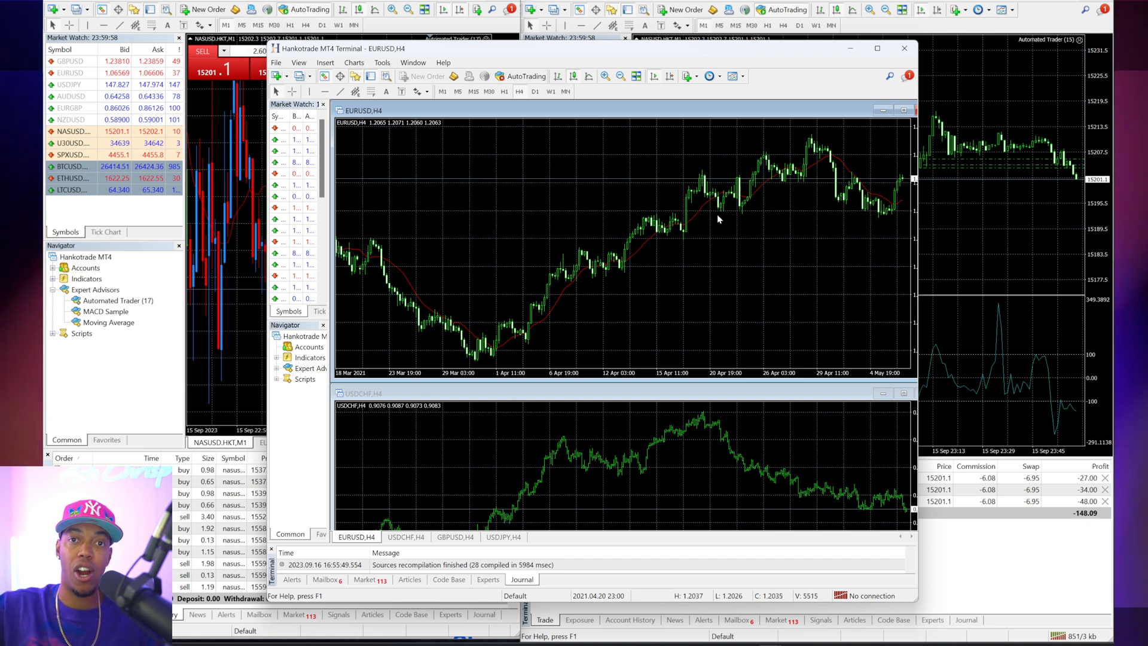
mouse_move(852, 51)
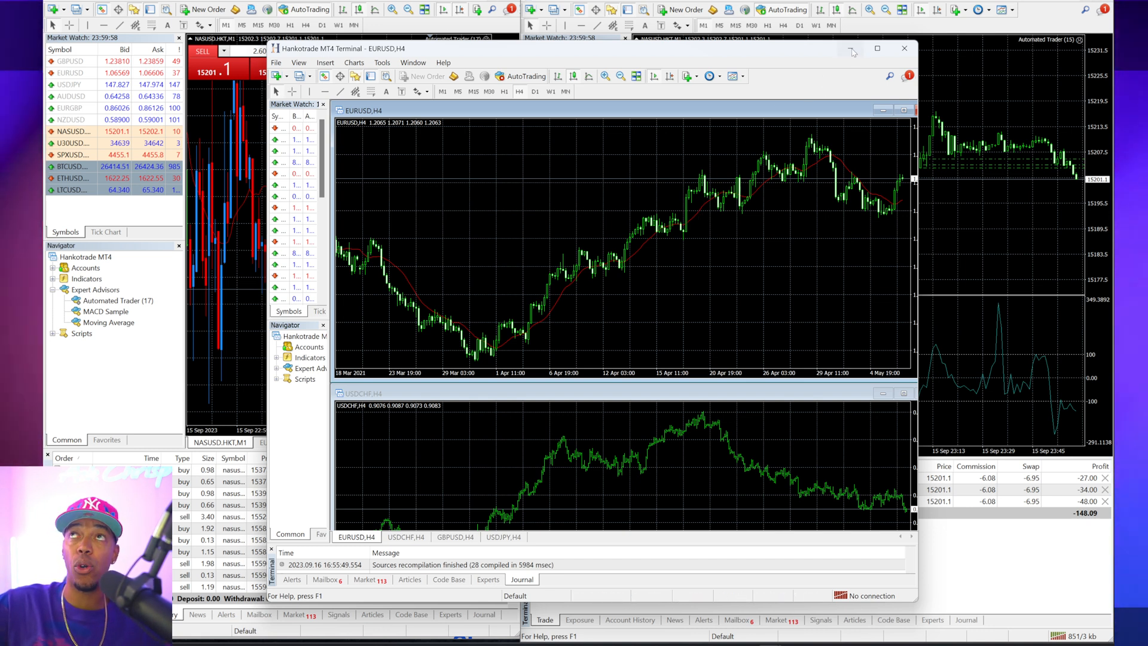
mouse_move(852, 52)
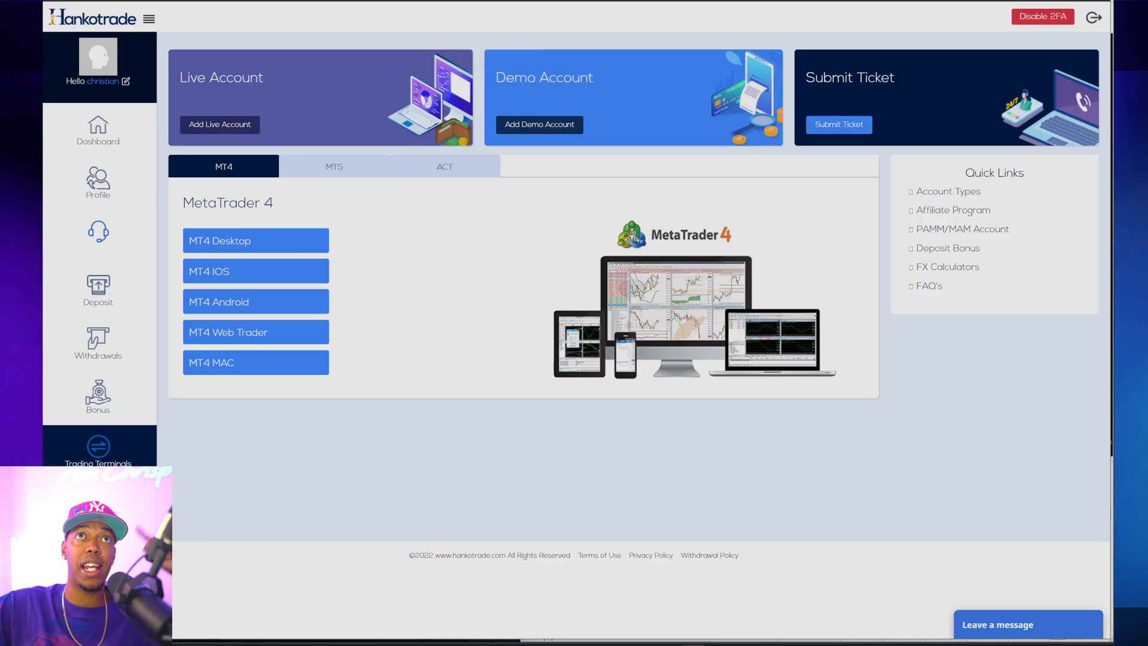
Go to the portal's Deposit page and then to the Automated Trader homepage
click(96, 291)
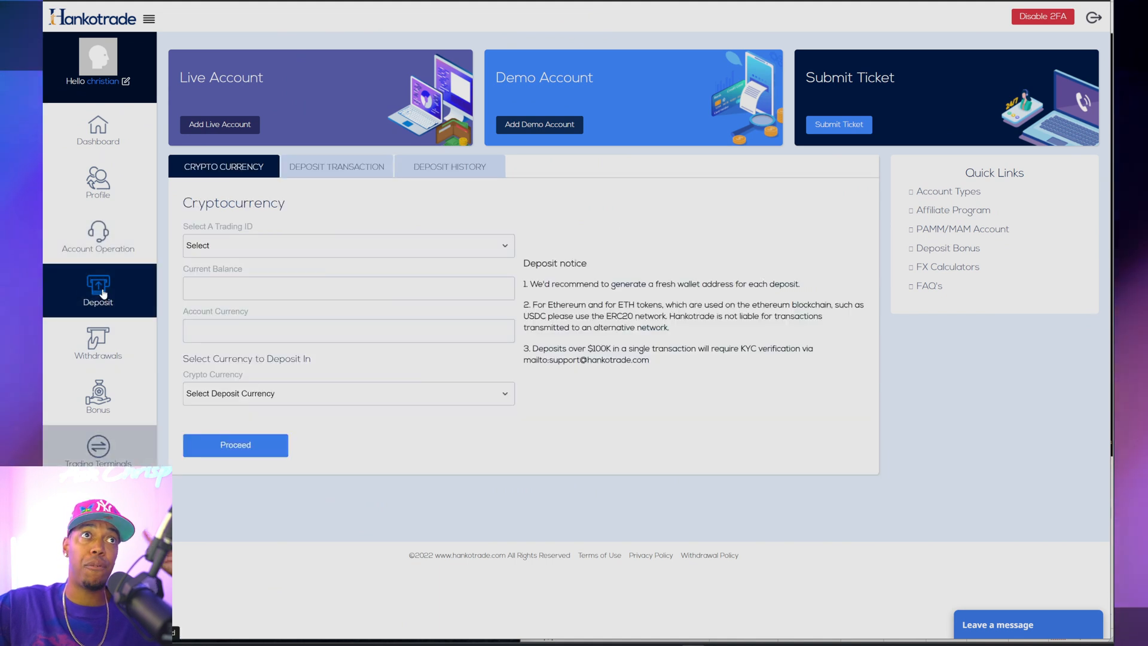
click(449, 165)
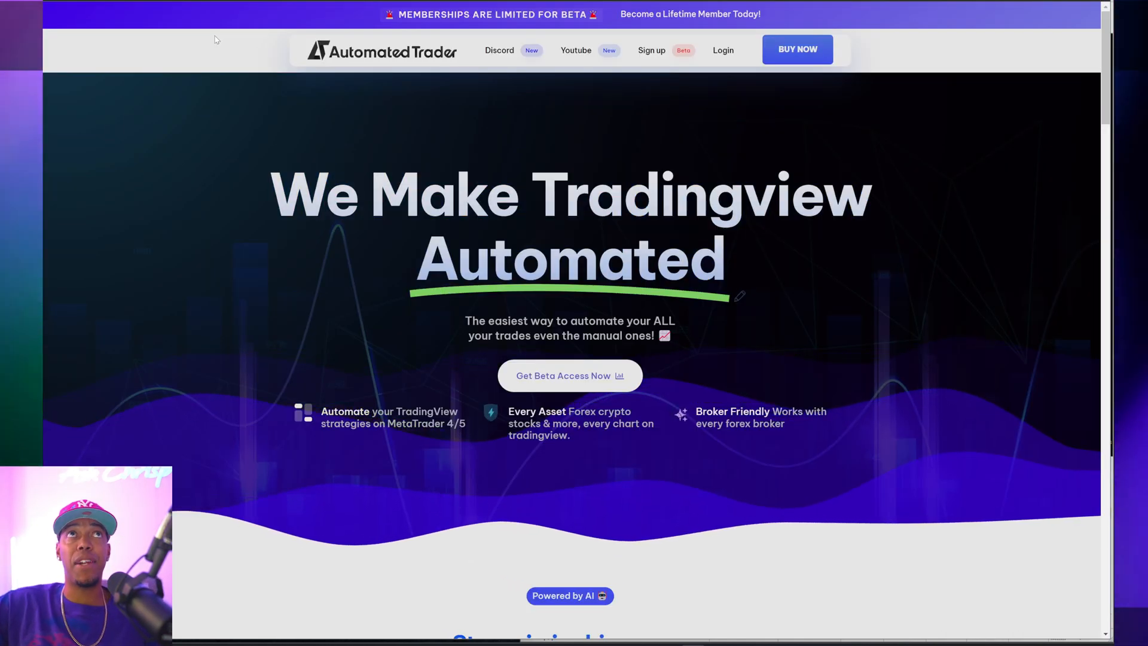
Scroll down through the Automated Trader homepage's how-it-works and broker sections
scroll(down, 3)
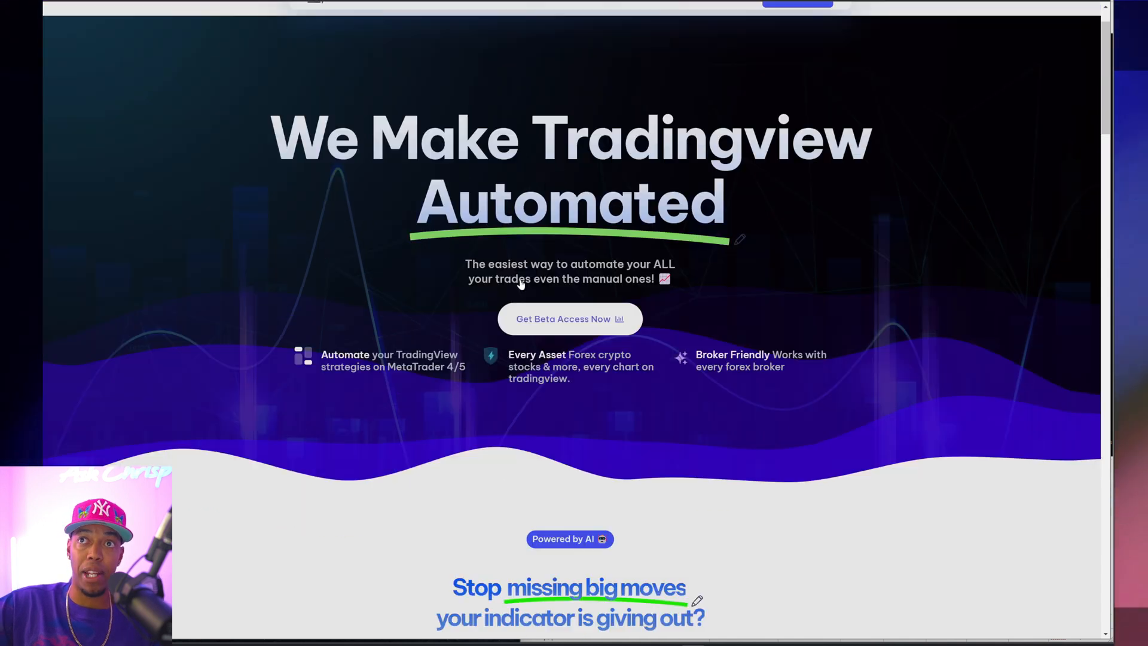
scroll(down, 3)
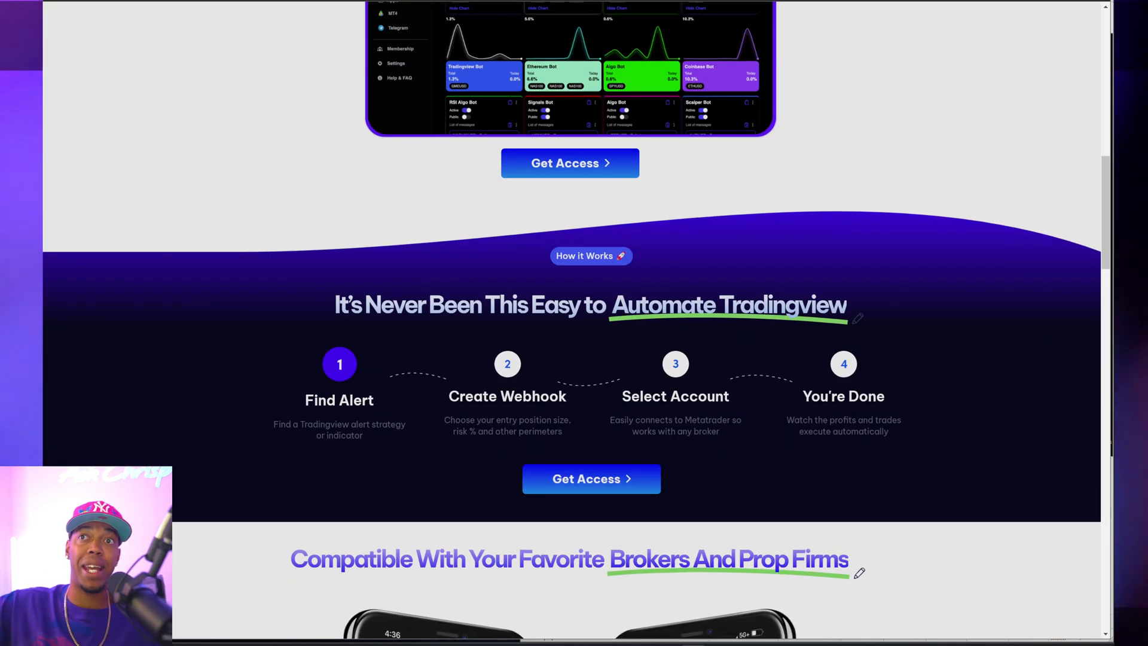
scroll(down, 3)
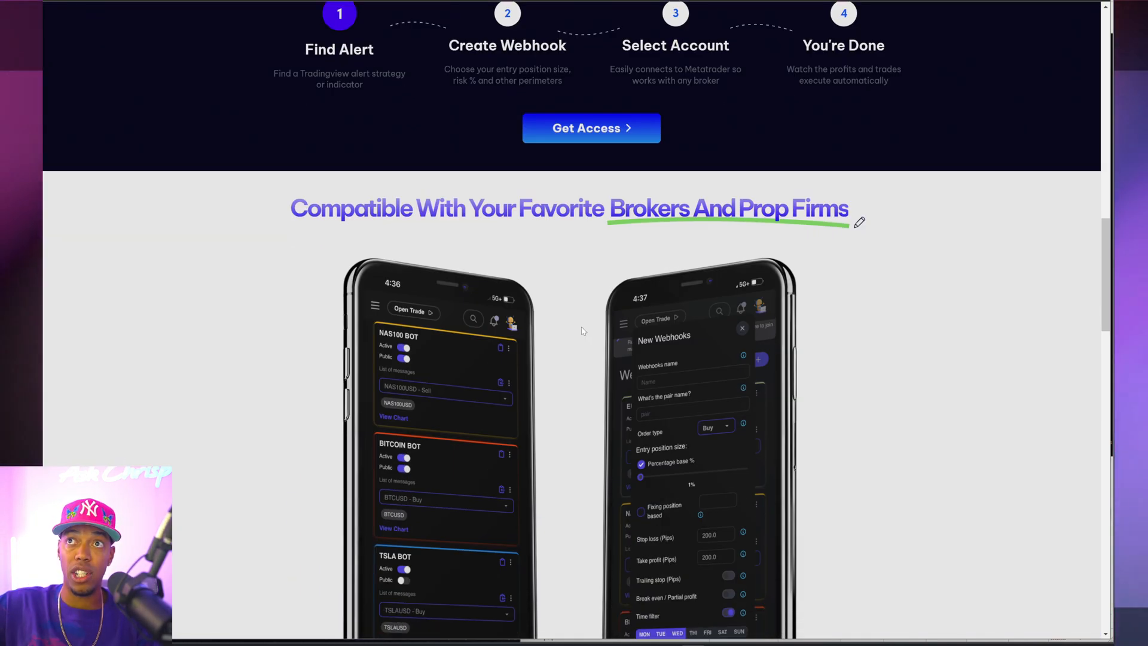
scroll(down, 3)
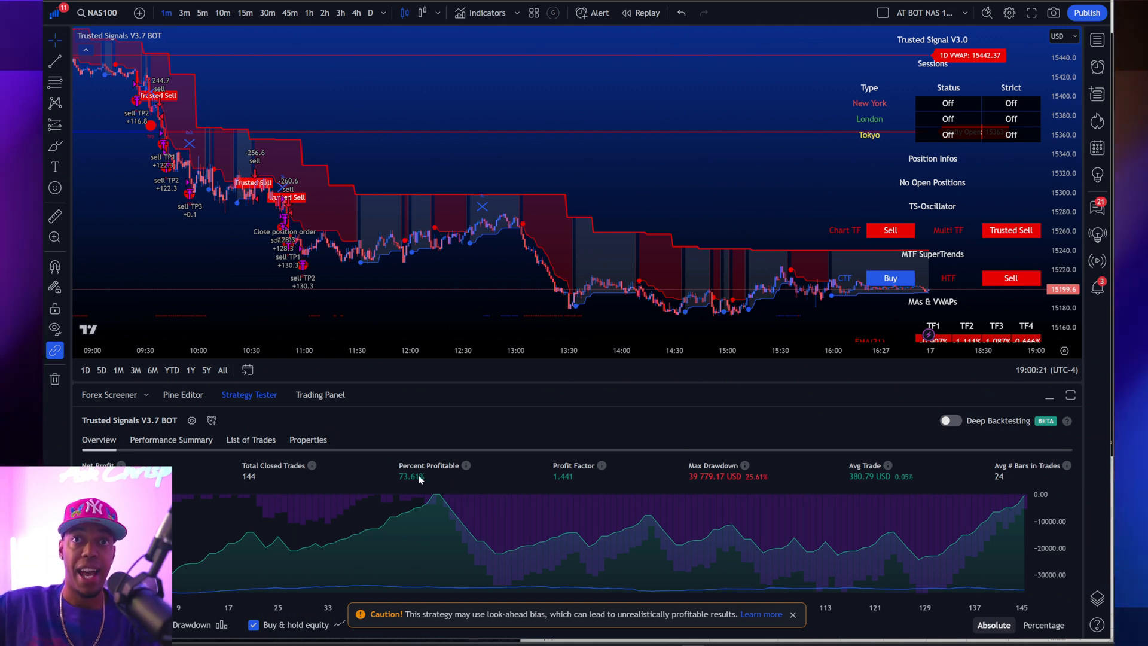
mouse_move(504, 505)
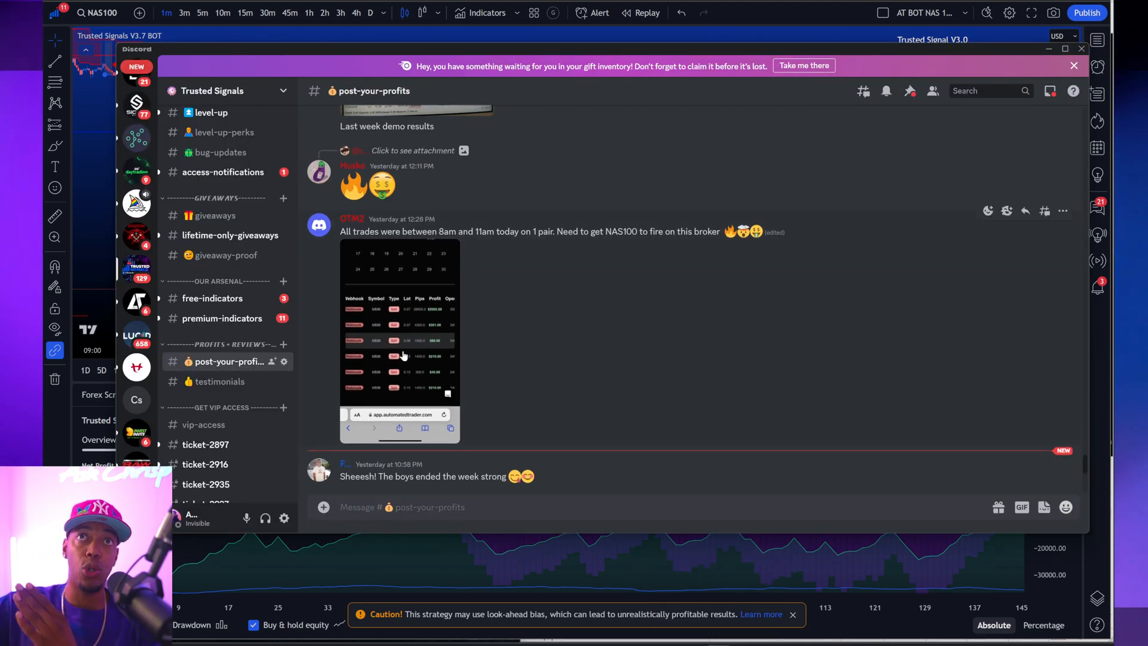
click(400, 341)
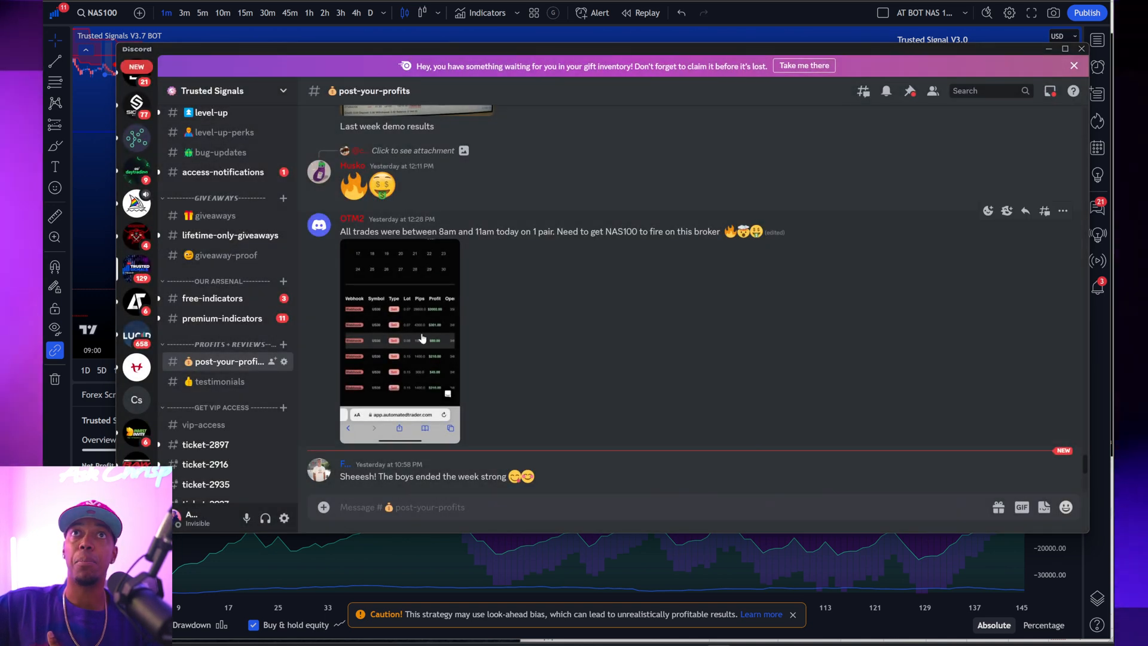
click(400, 345)
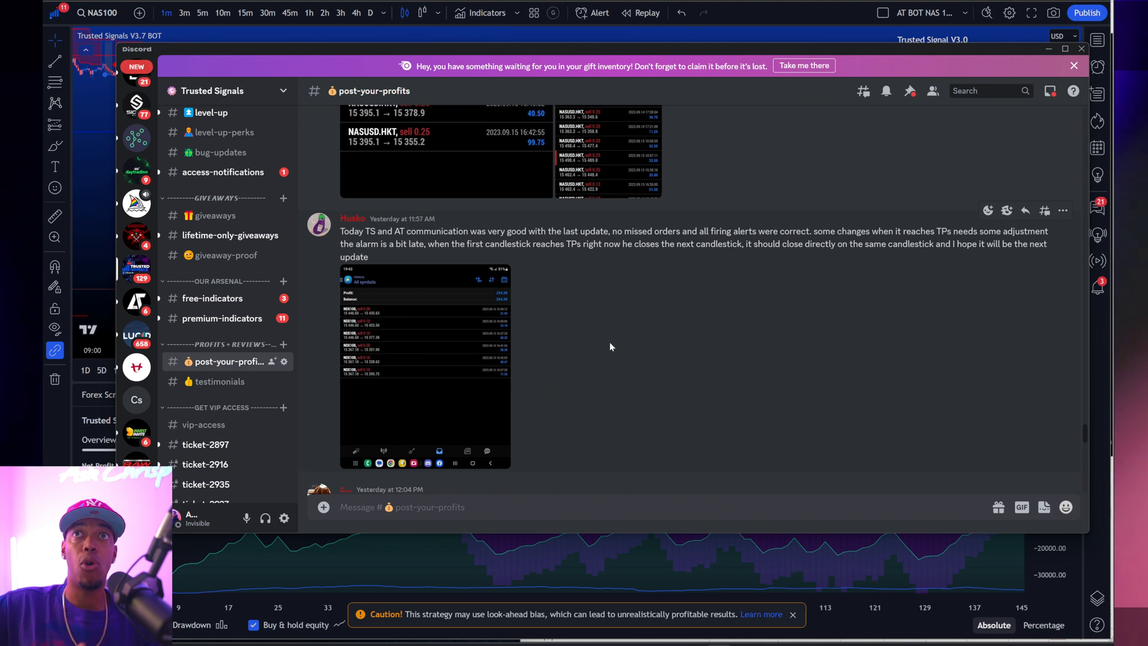
drag(341, 231, 394, 231)
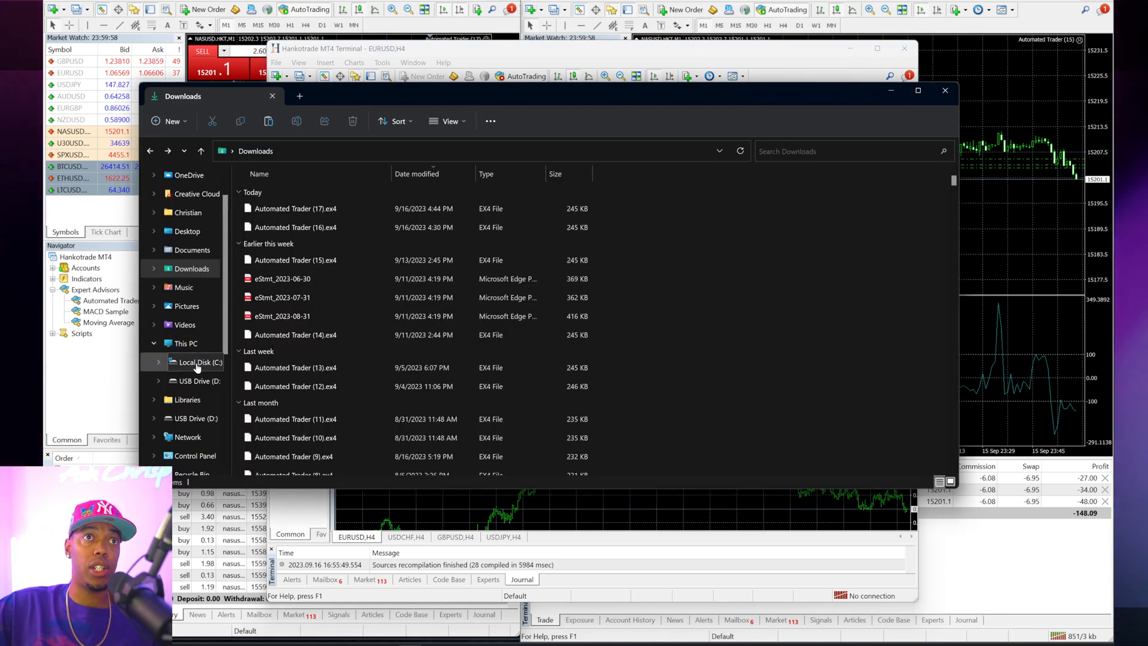
Browse to C:\Program Files (x86) and scroll to the MT4 terminal folders
click(197, 361)
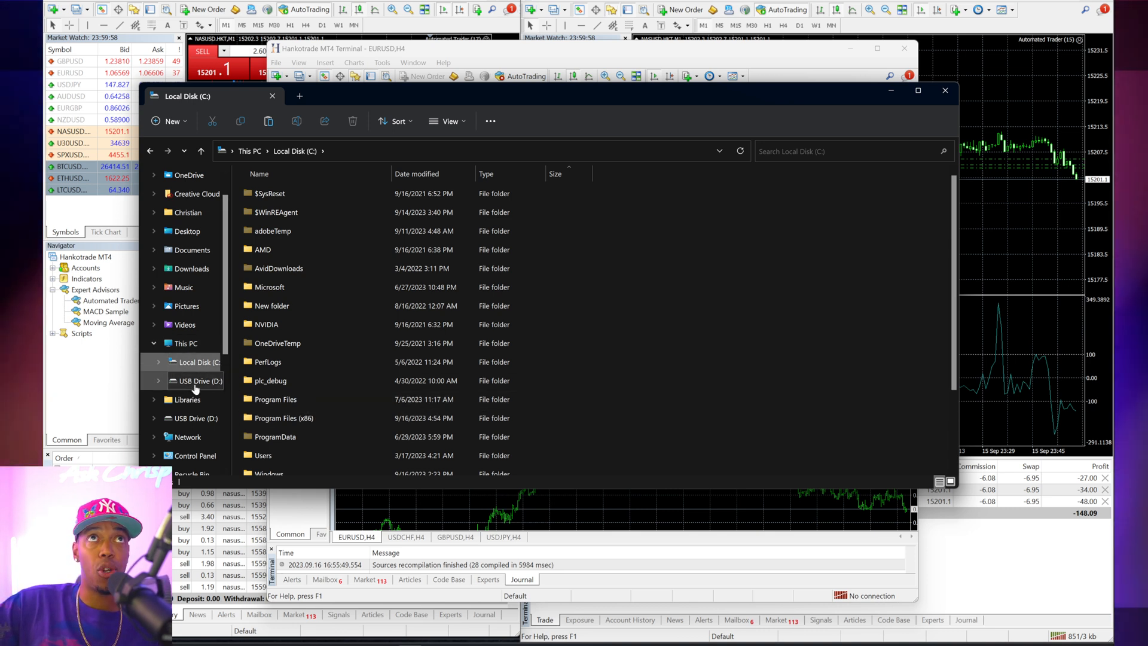
click(286, 417)
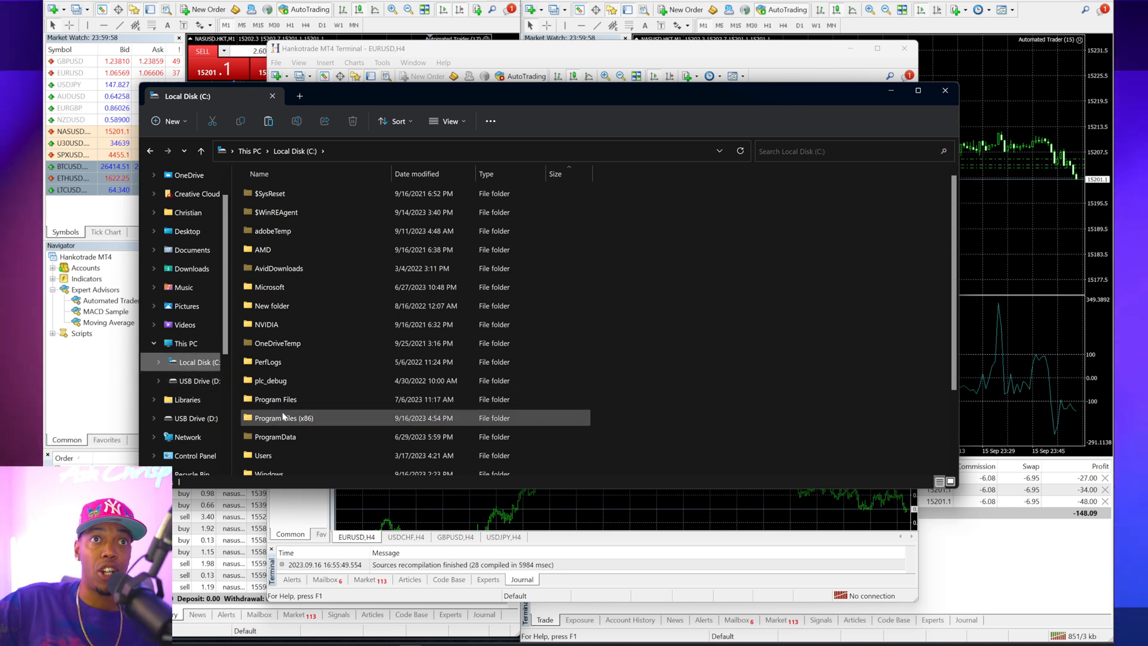
double_click(284, 417)
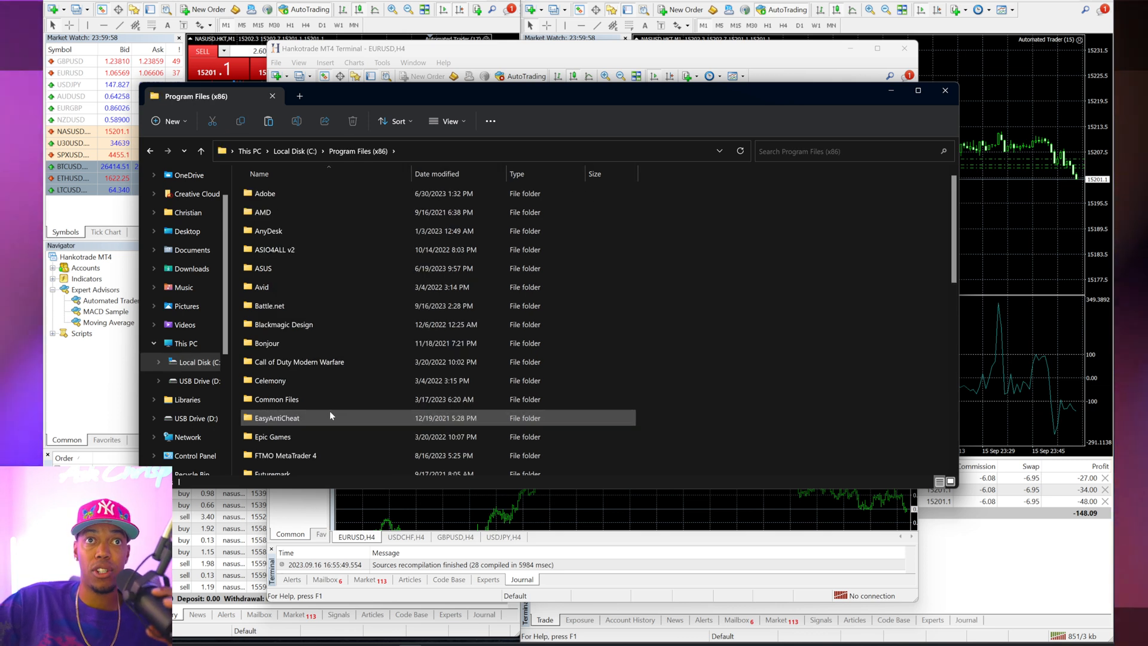
scroll(down, 3)
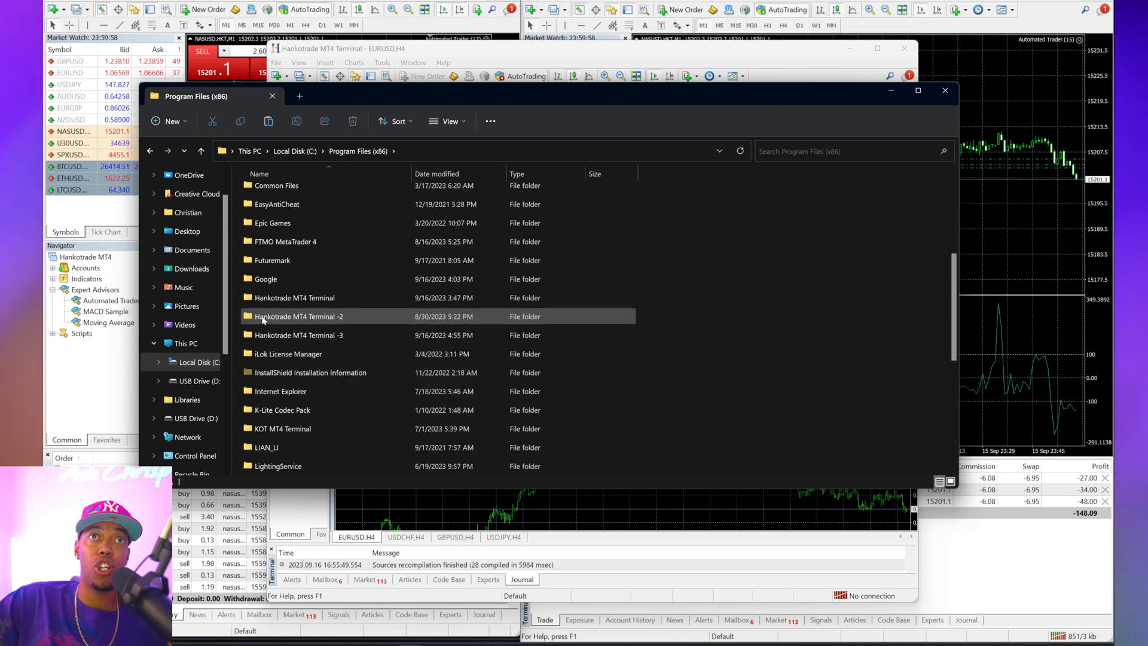
Review the existing Hankotrade and FTMO terminal folders and select Hankotrade MT4 Terminal
click(294, 298)
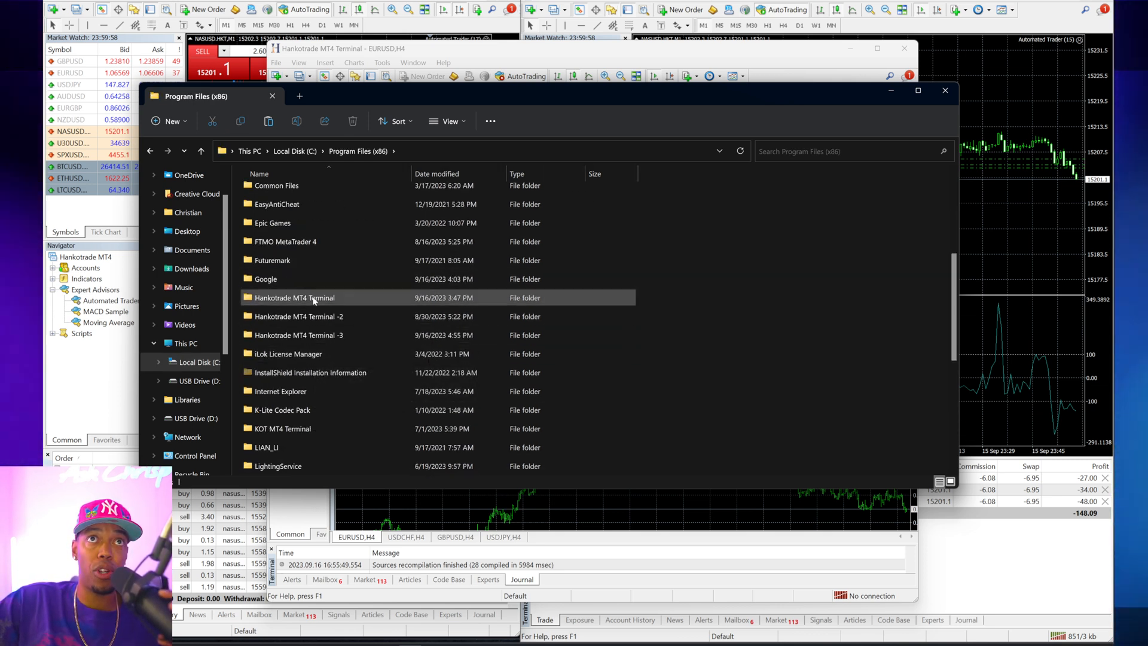
click(286, 241)
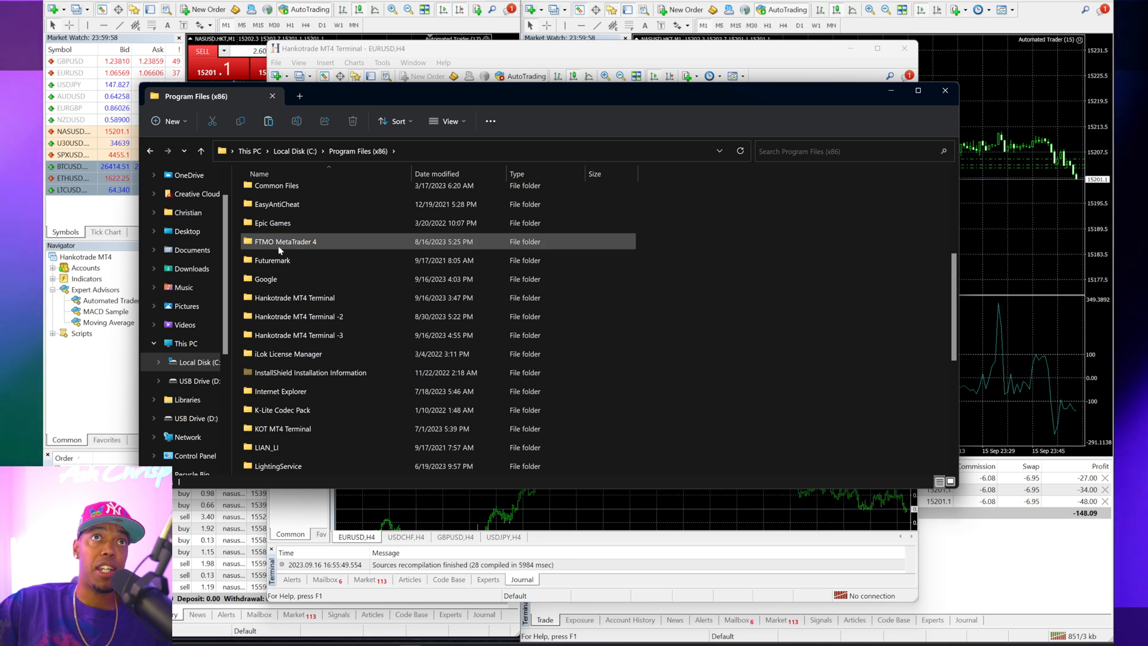
click(307, 428)
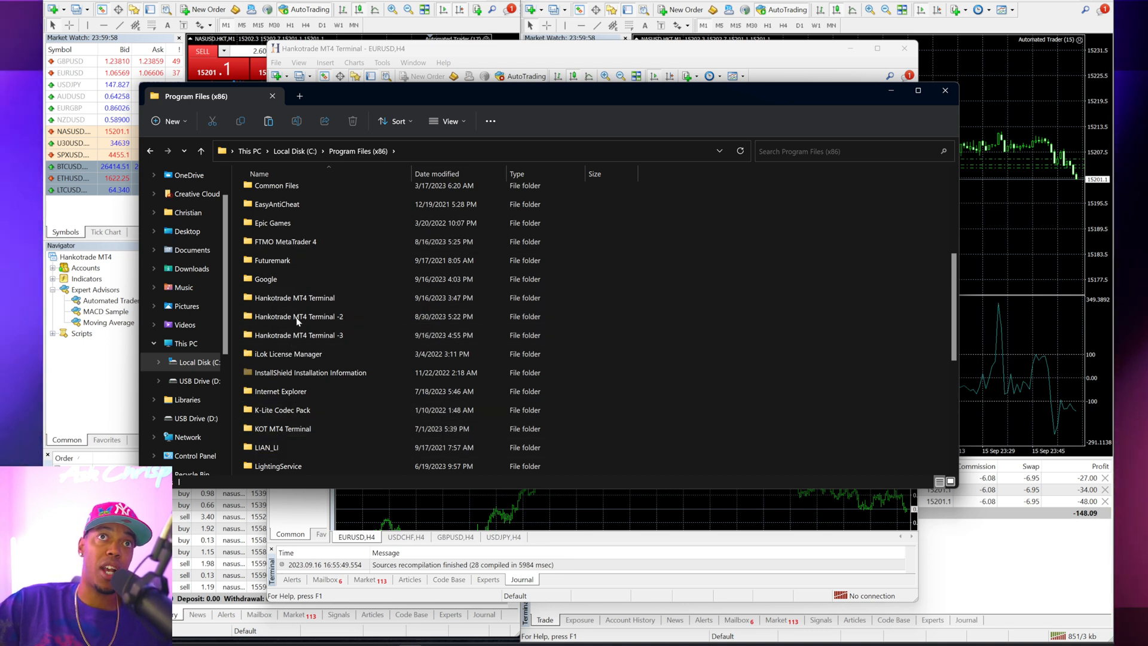
click(294, 297)
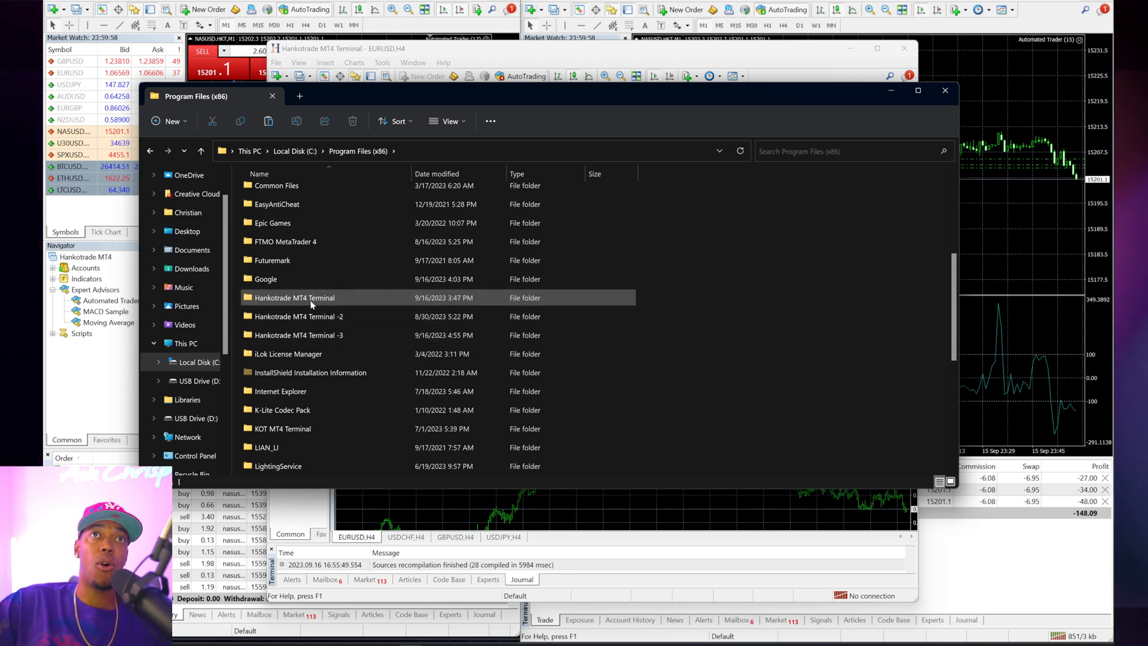
click(295, 298)
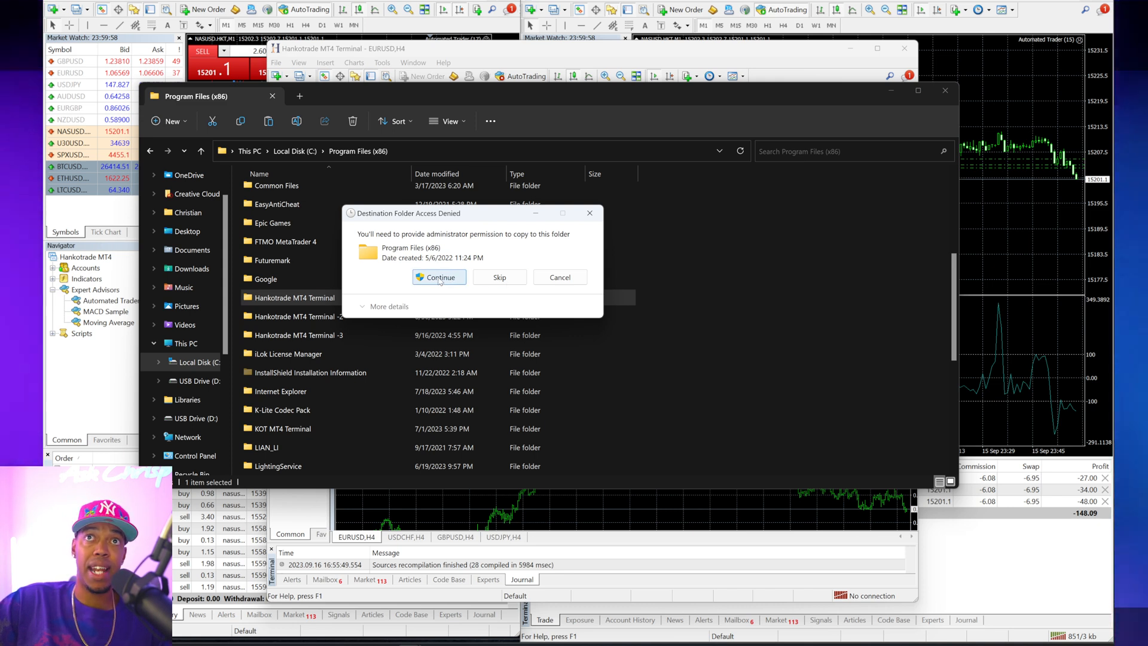
Allow the copy and rename the duplicate folder to 'Hankotrade MT4 Terminal -4'
click(439, 276)
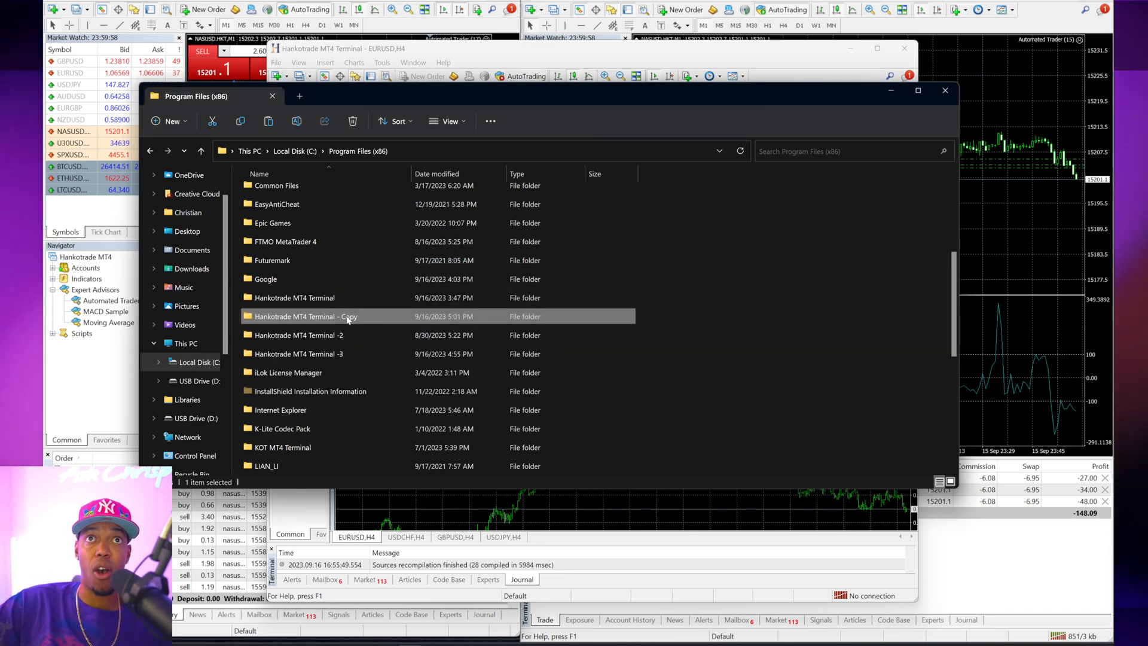
mouse_move(345, 316)
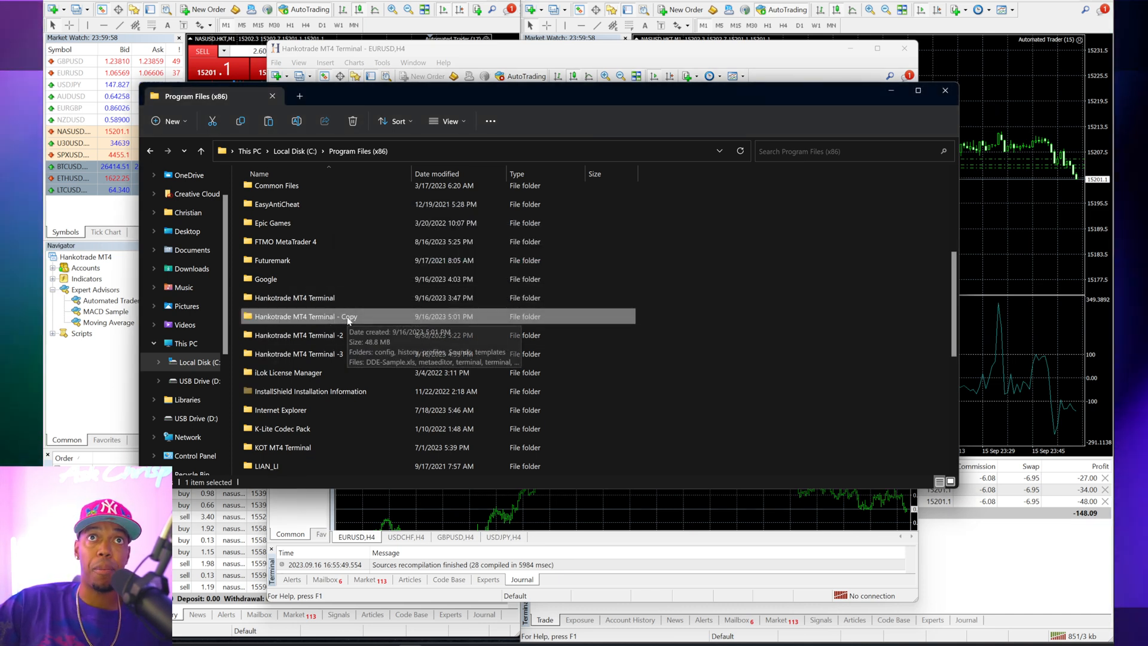
click(300, 315)
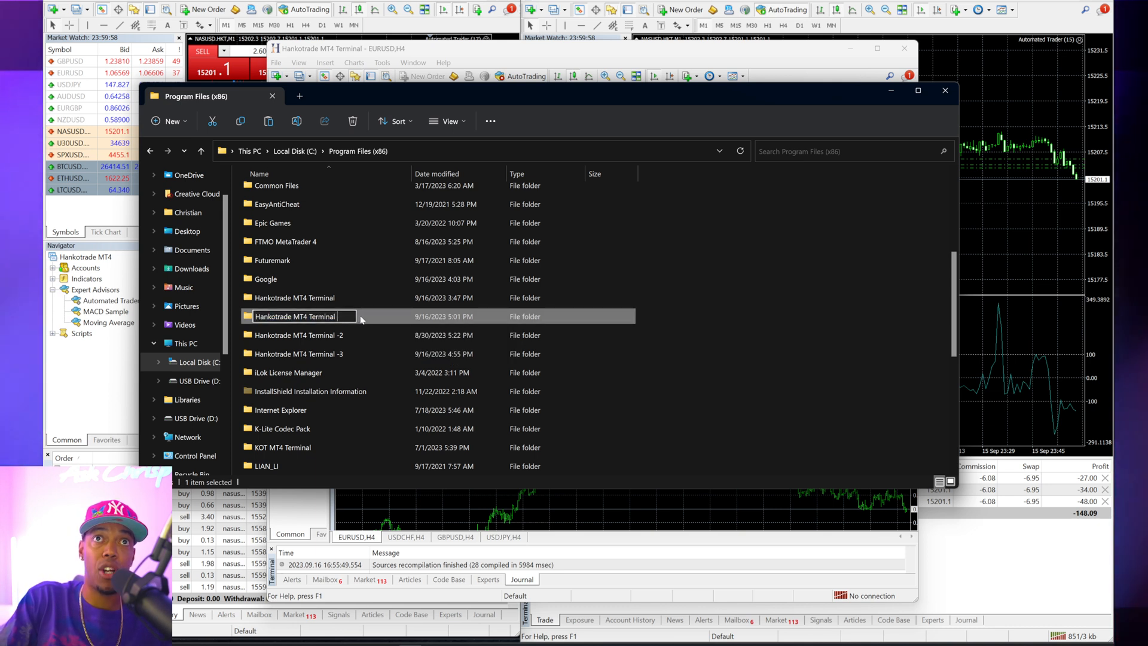
text(-4)
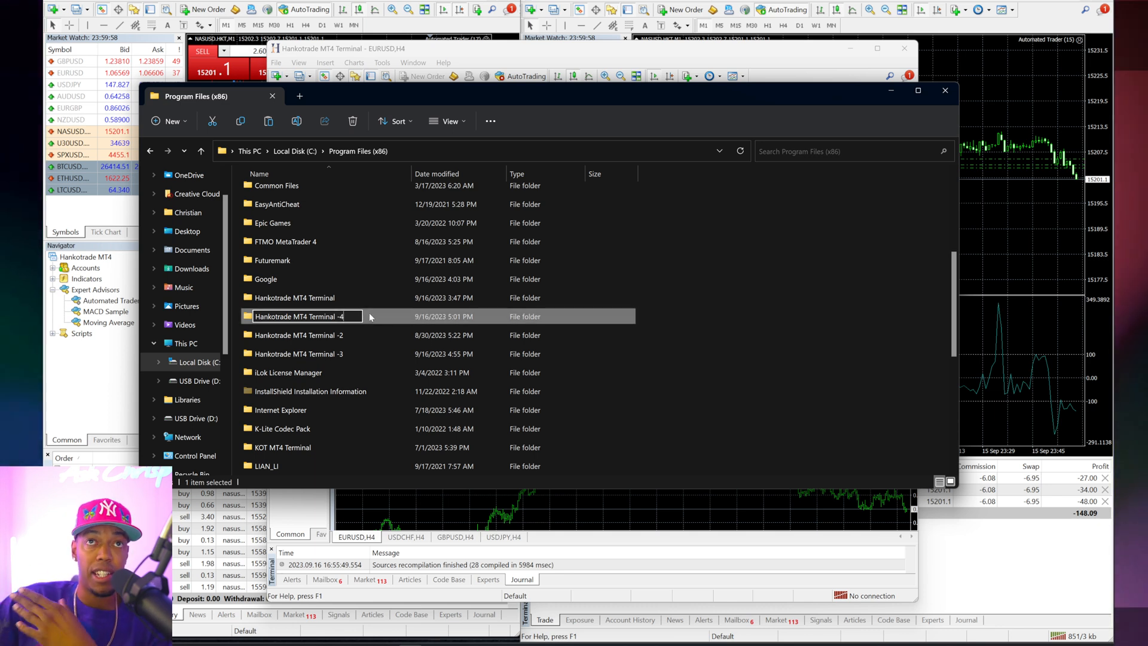
mouse_move(377, 318)
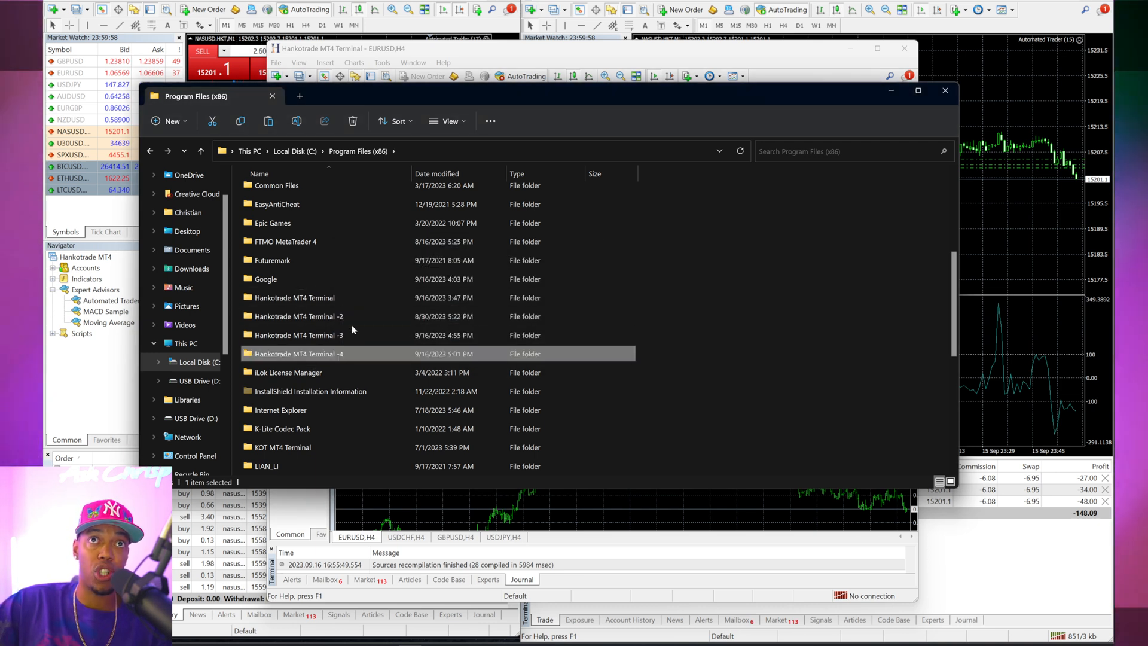
mouse_move(333, 354)
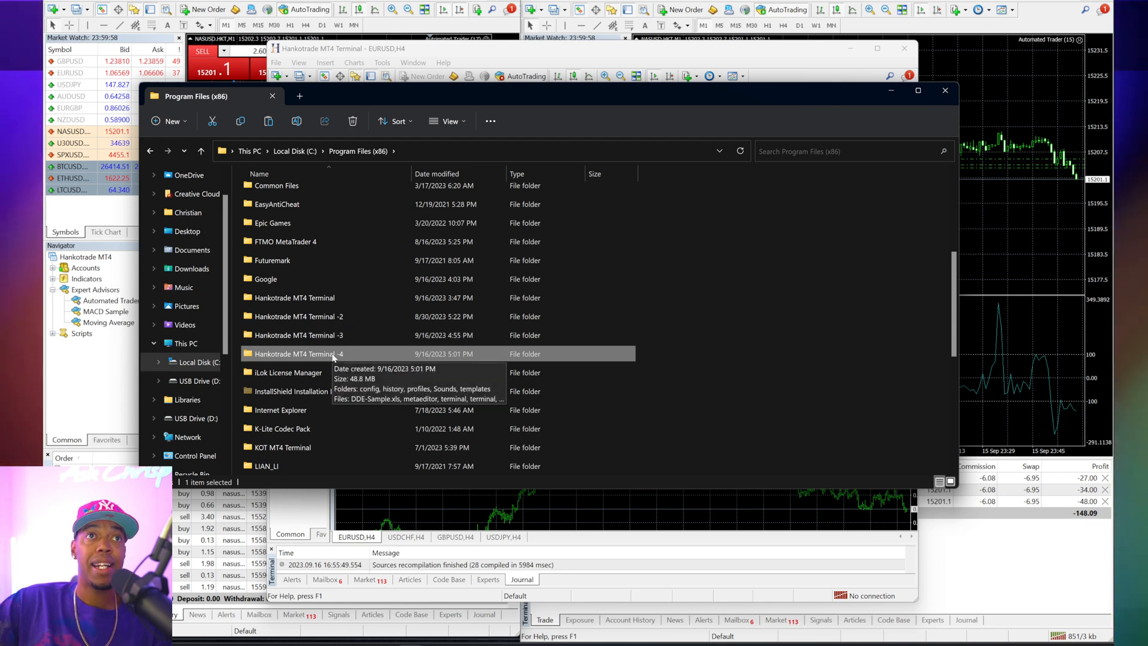
mouse_move(191, 267)
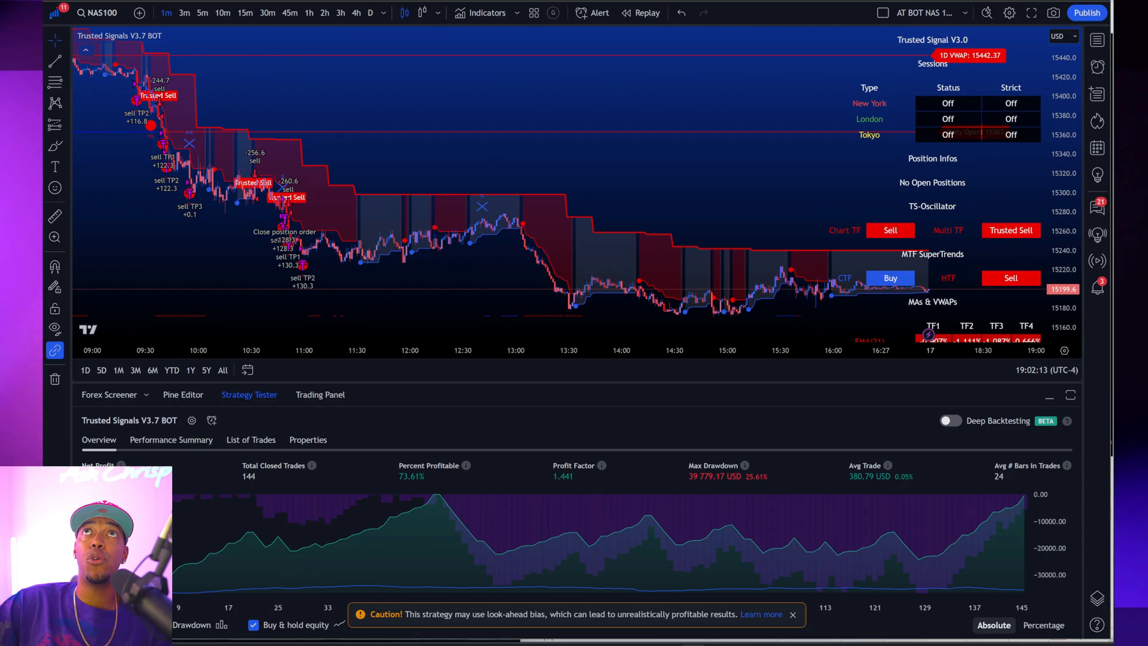
Bring the Hankotrade portal forward and go to its Trading Terminals page
click(97, 290)
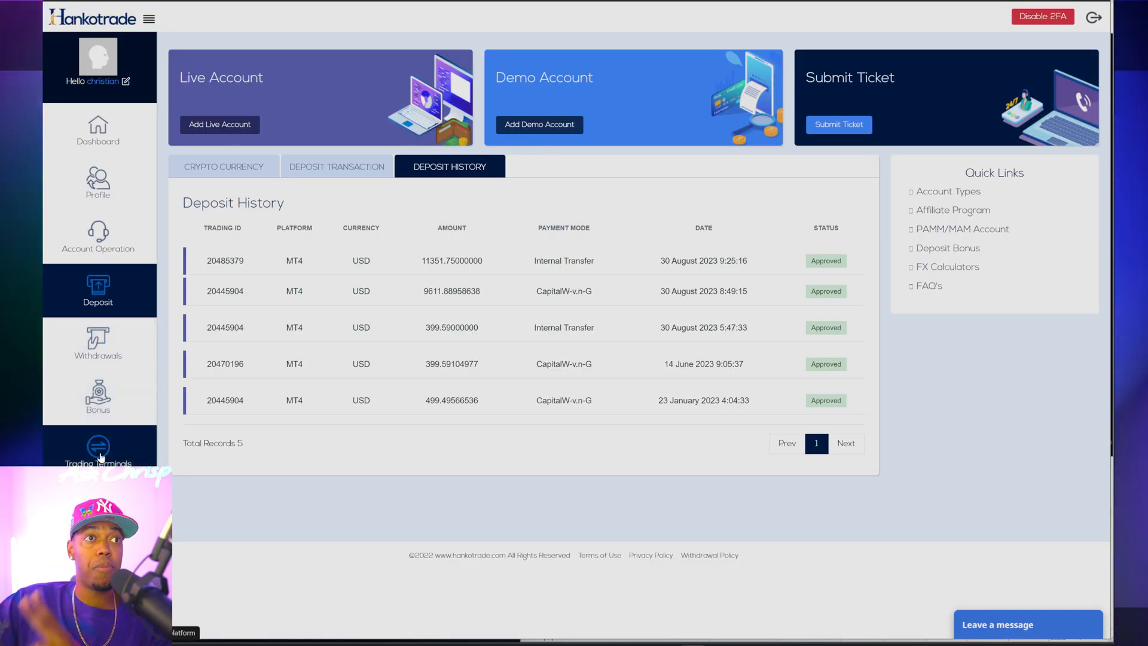
click(97, 451)
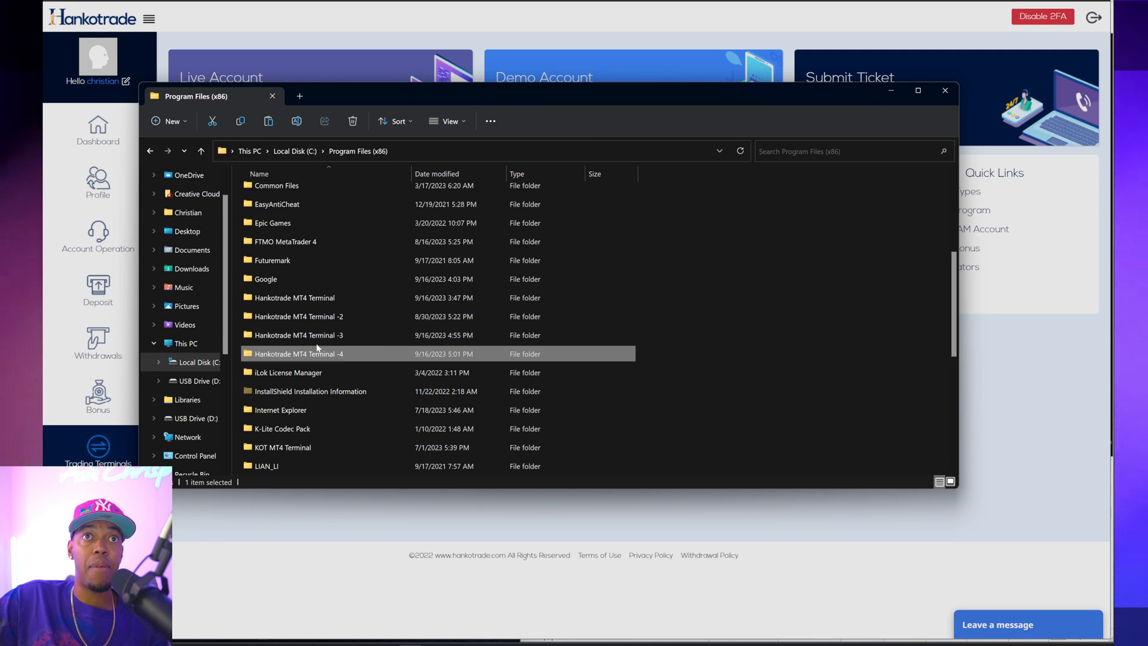
Search Downloads for 'hank' to locate and launch the hankotrade4setup installer
click(191, 268)
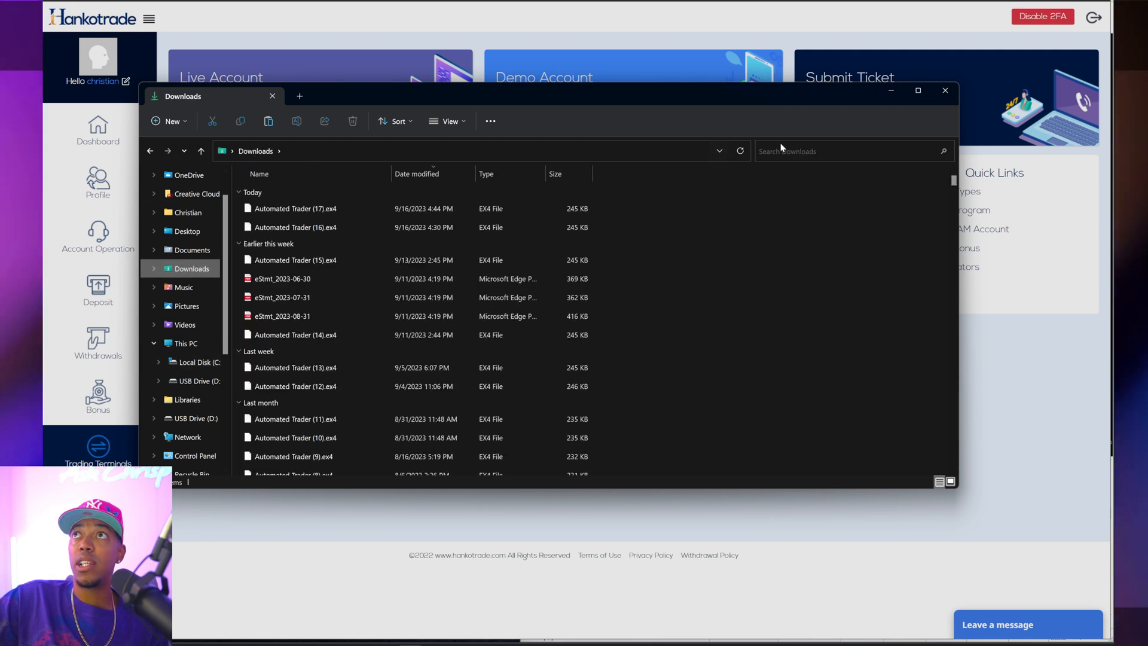
text(hanko)
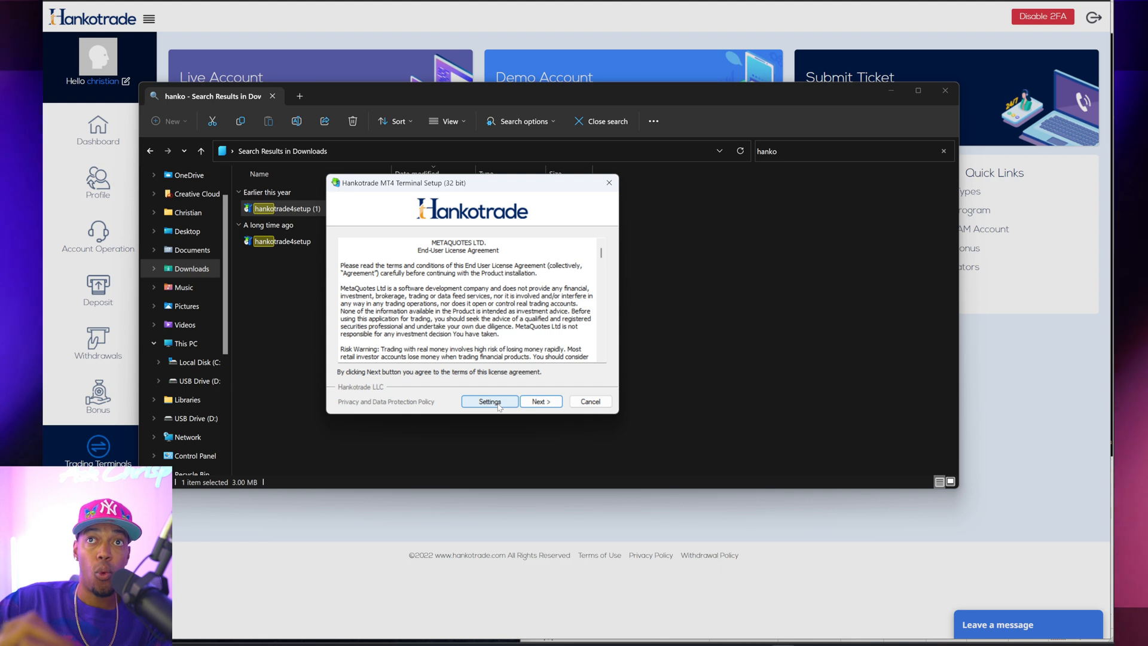
Set the install folder to Hankotrade MT4 Terminal -4 and run the installation
click(540, 401)
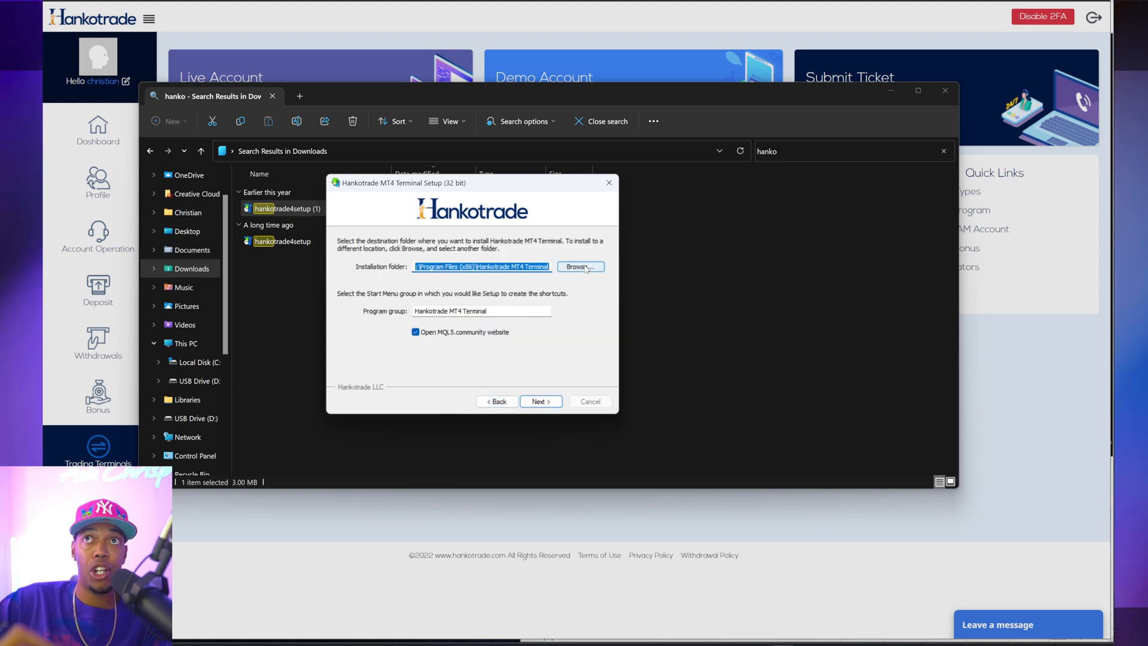
click(579, 267)
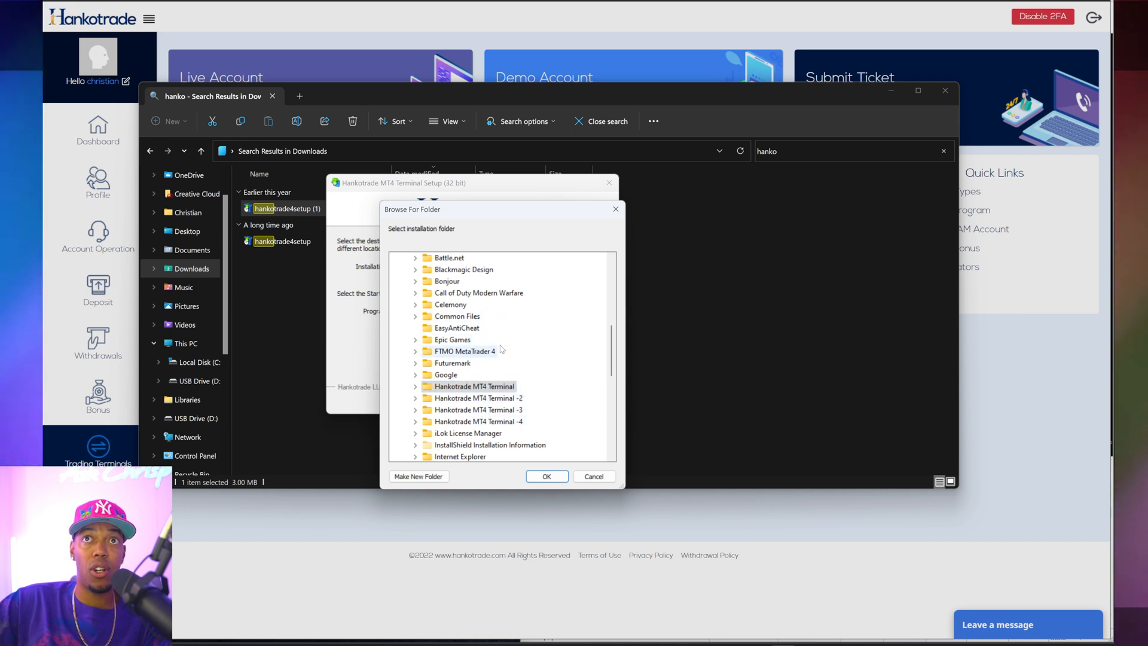
mouse_move(467, 424)
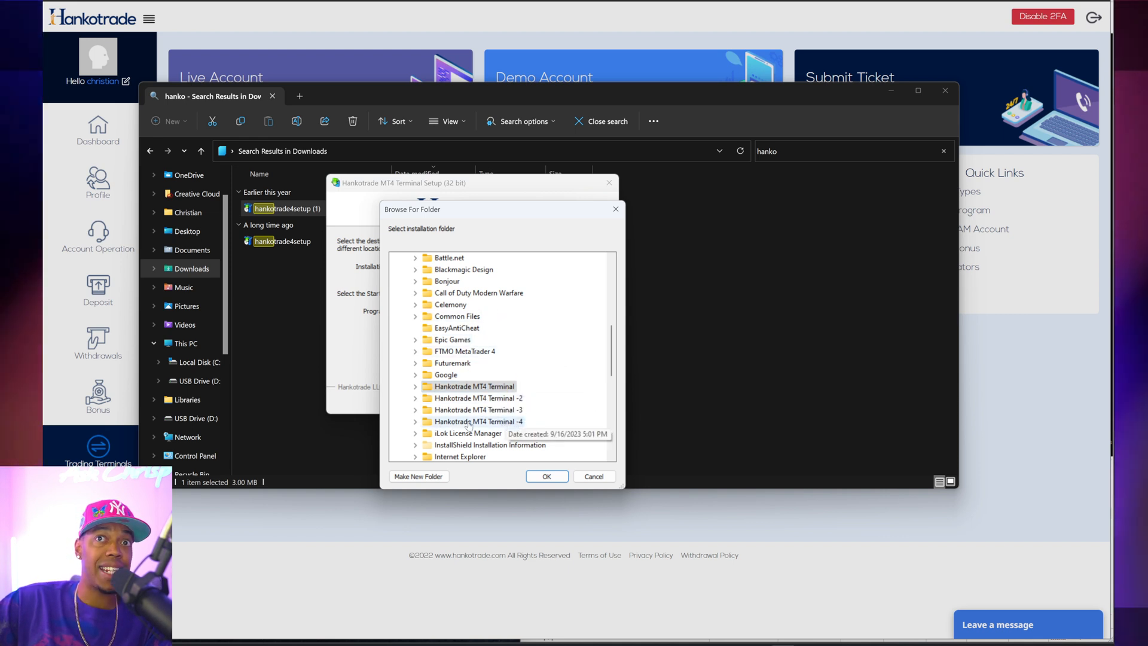
click(416, 387)
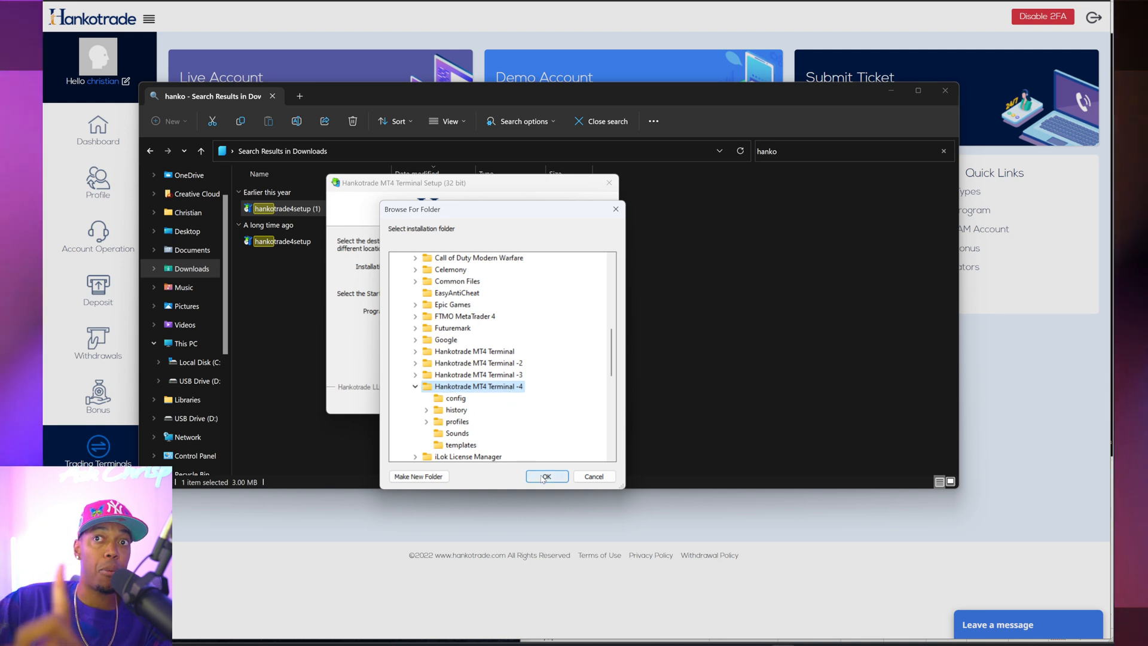
click(545, 476)
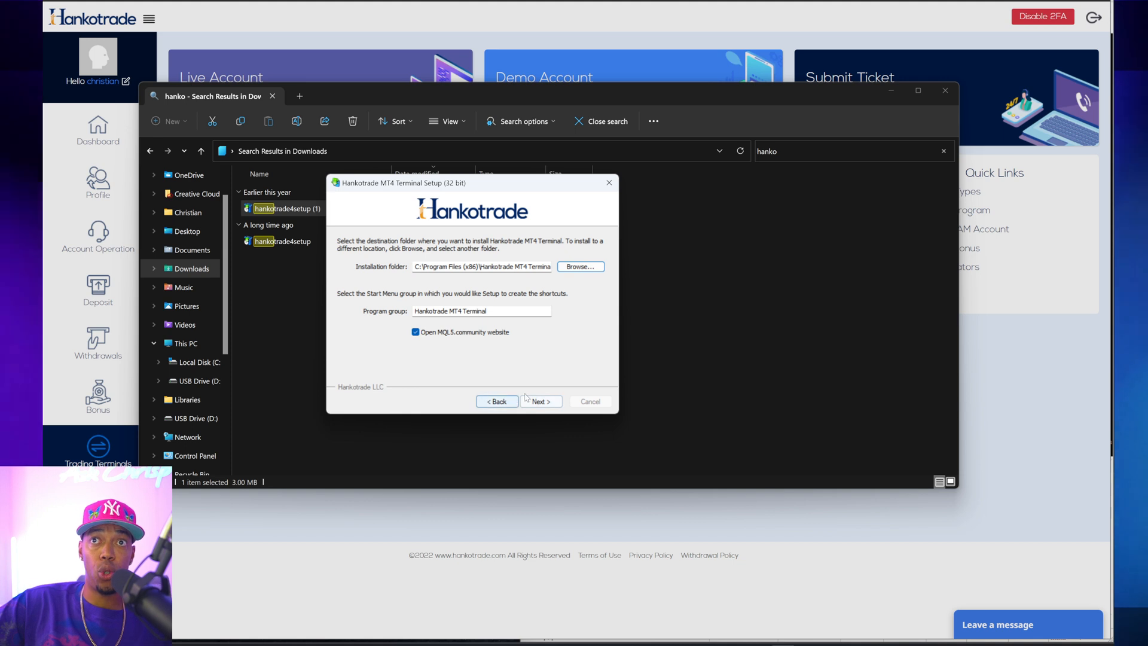
click(540, 402)
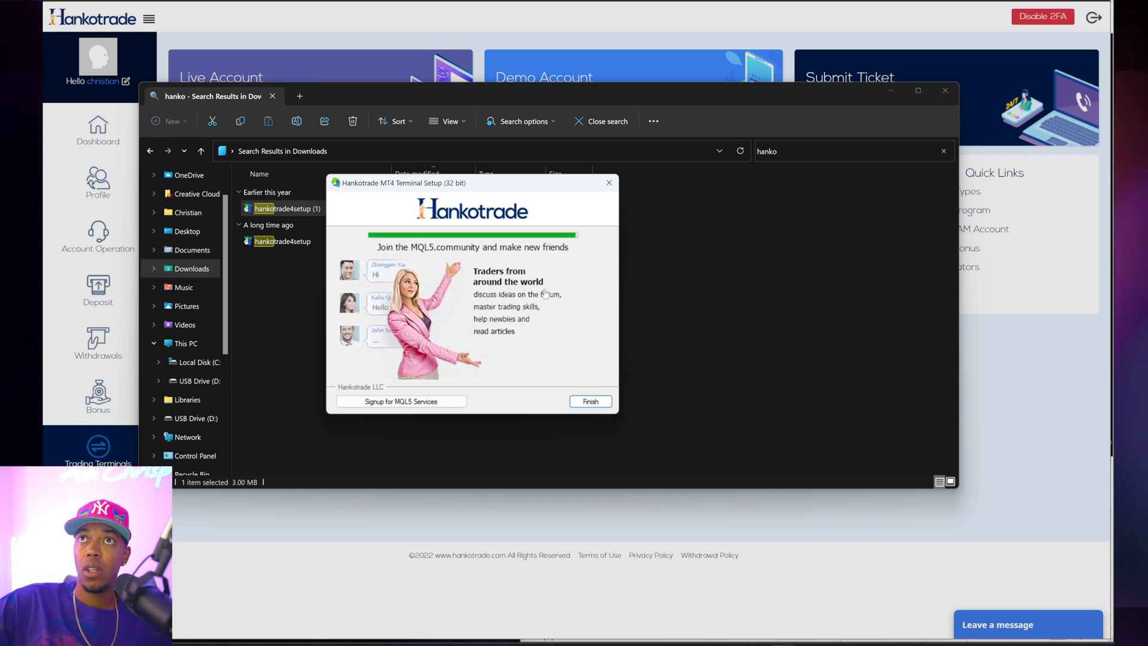
click(590, 402)
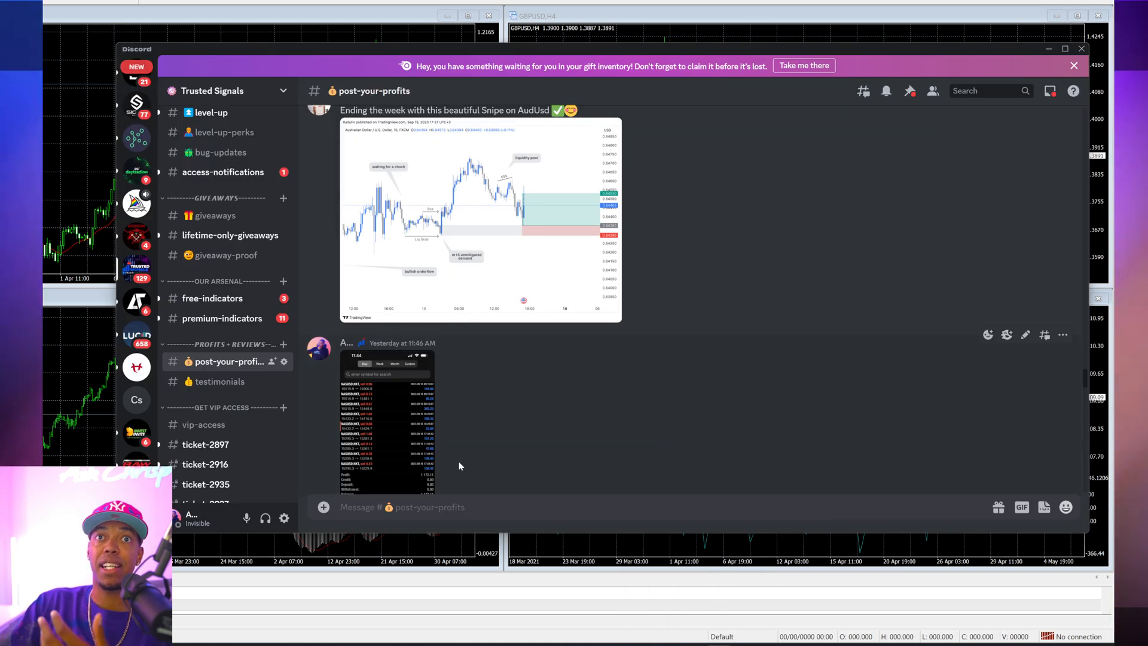
Scroll the post-your-profits channel and enlarge a NAS100 trade-history screenshot
scroll(down, 3)
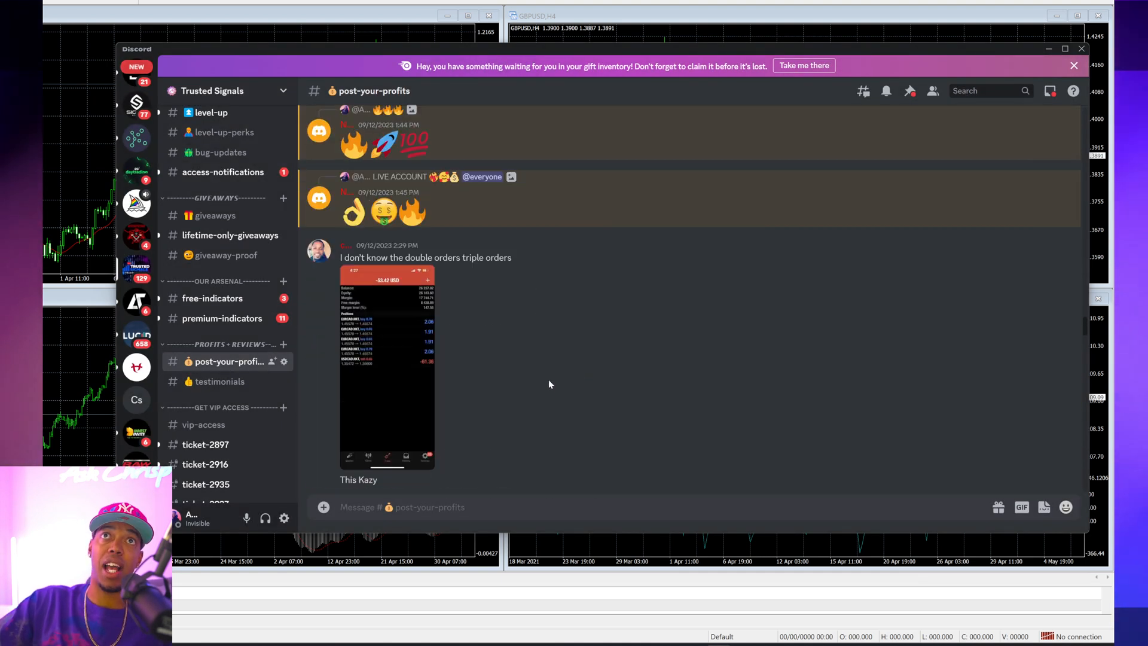
scroll(down, 3)
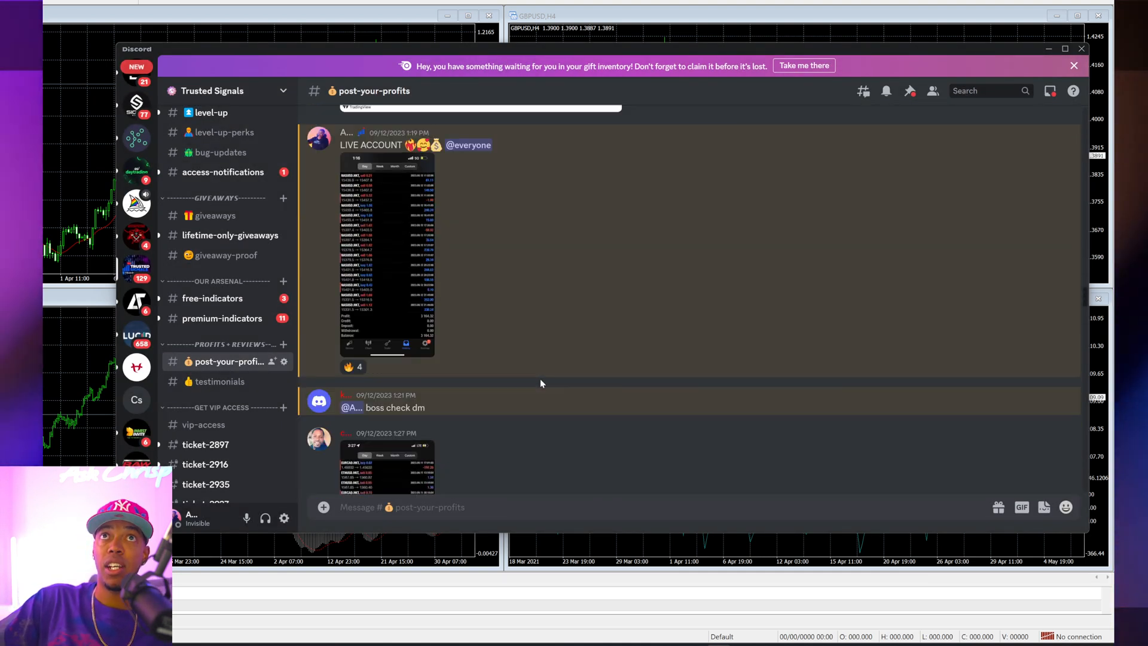
click(386, 253)
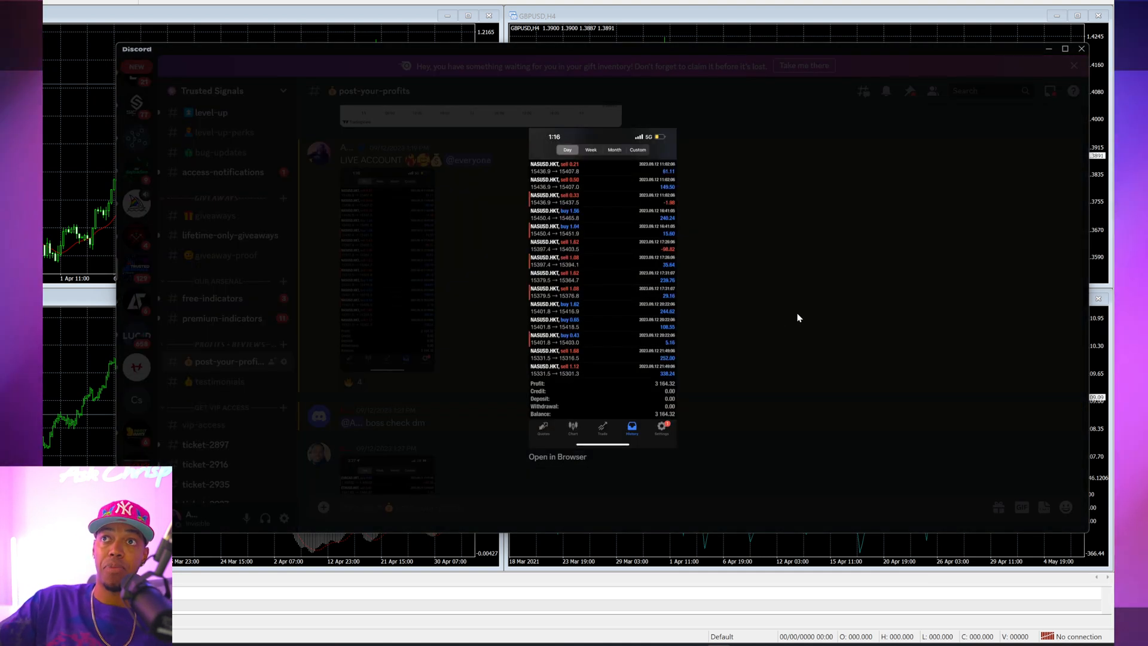